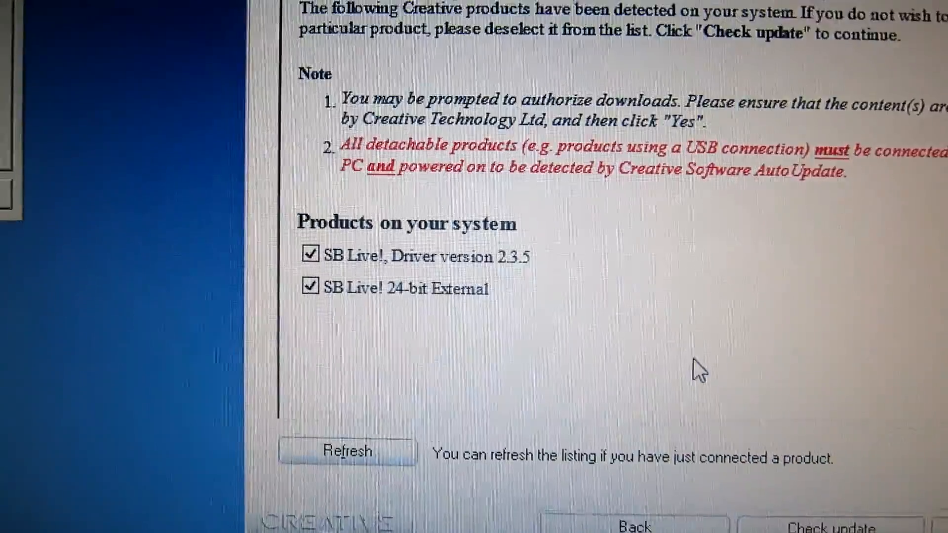
Run the update check for both ticked SB Live! products to reach the license agreement
{"action": "left_click", "coordinate": [835, 526]}
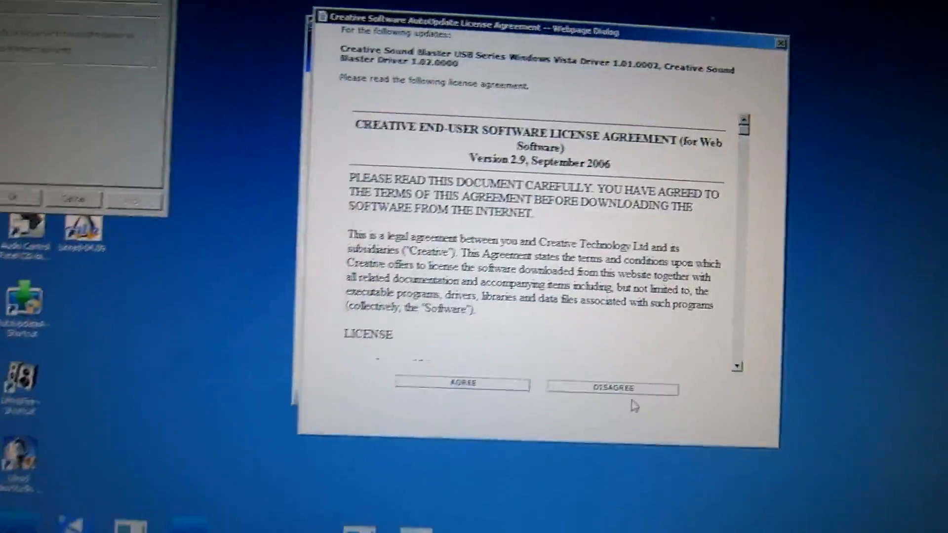
{"action": "left_click", "coordinate": [461, 382]}
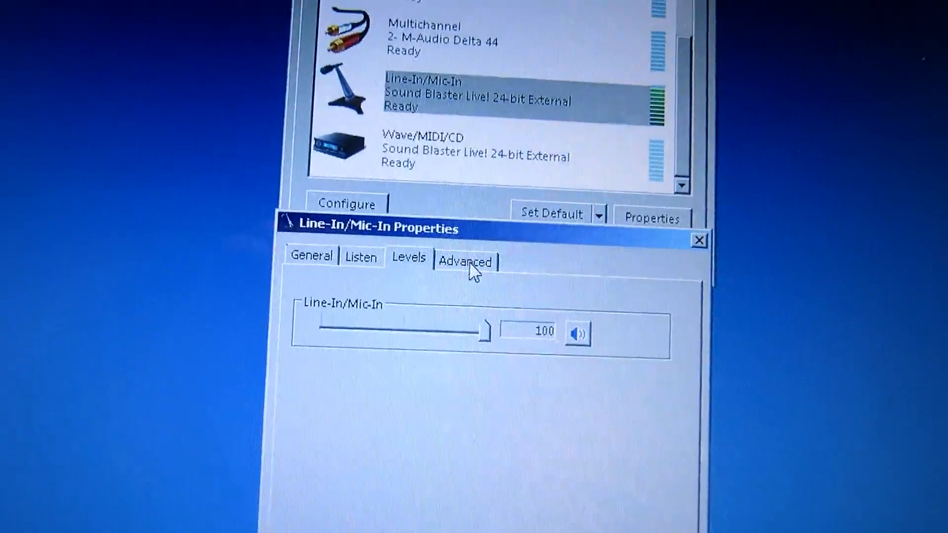
Show the Line-In/Mic-In default format settings on the Advanced tab
{"action": "left_click", "coordinate": [465, 262]}
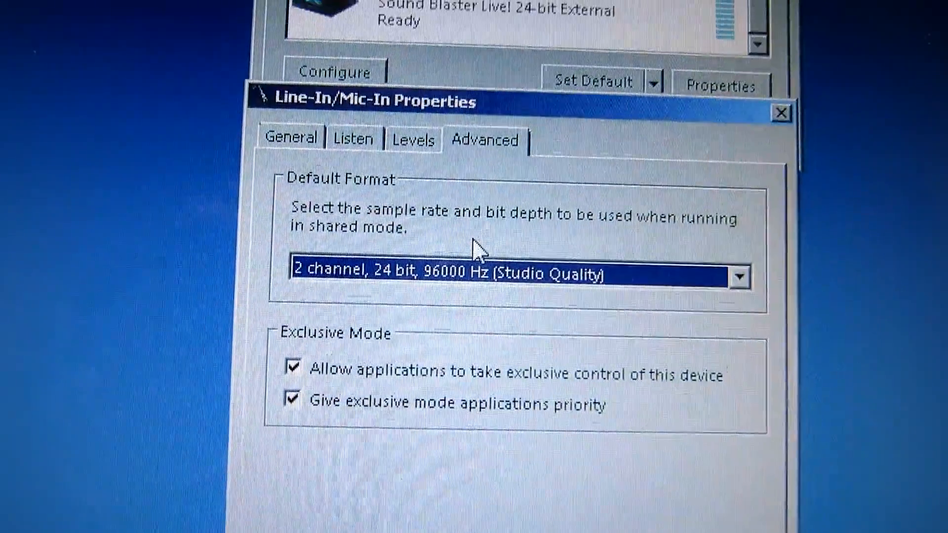